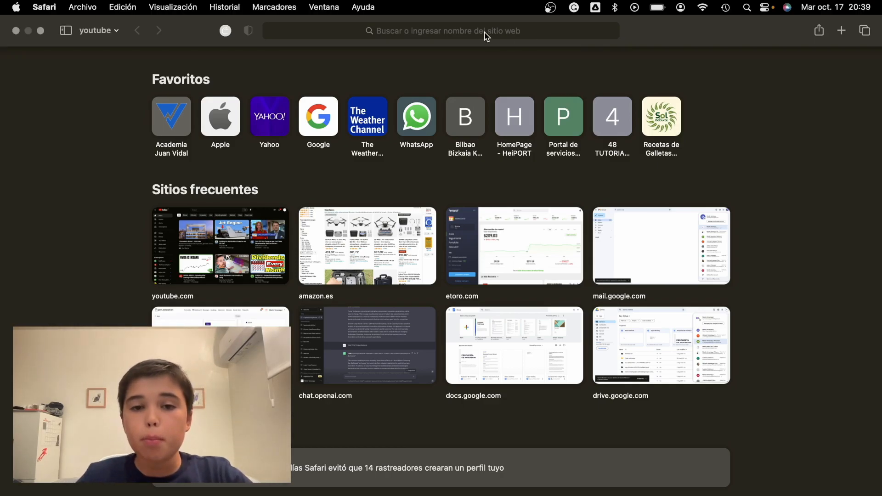
Search 'cura' from Safari's address bar and open the ultimaker.com UltiMaker Cura page
left_click(441, 30)
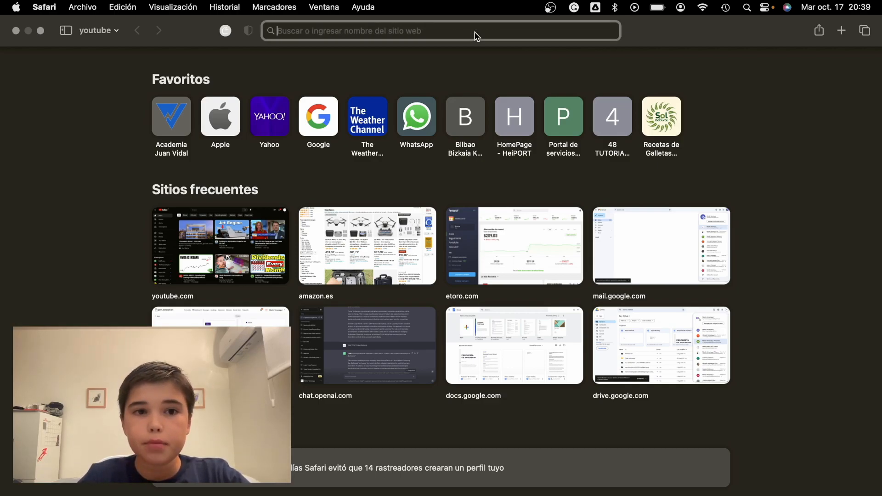
type("c")
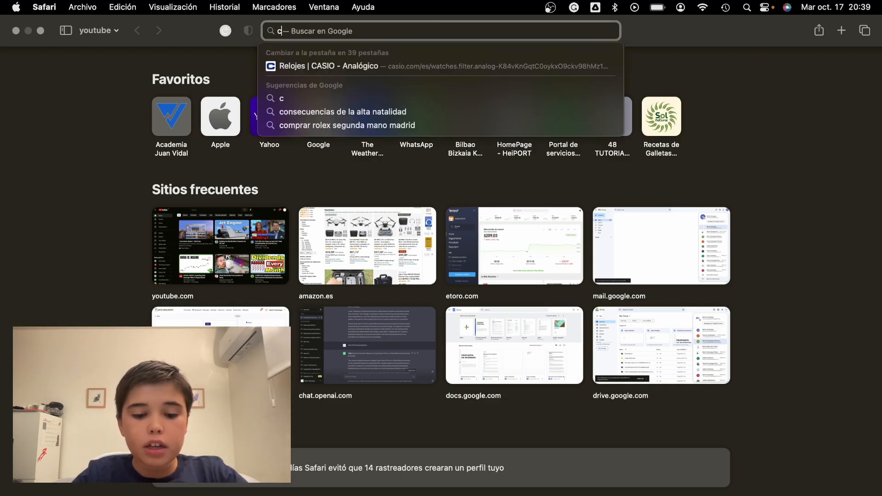
type("uraç")
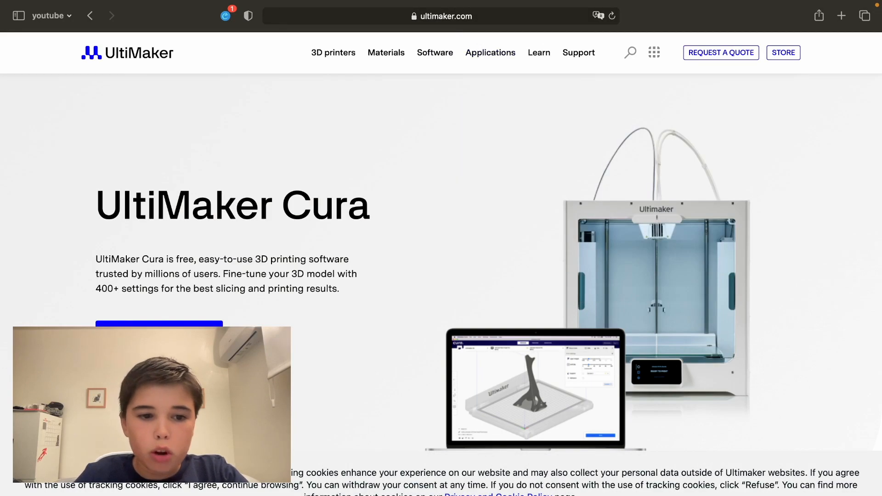
Scroll to the Cura 5.4.0 Windows 64-bit download and check its progress in Downloads
scroll("down", 3)
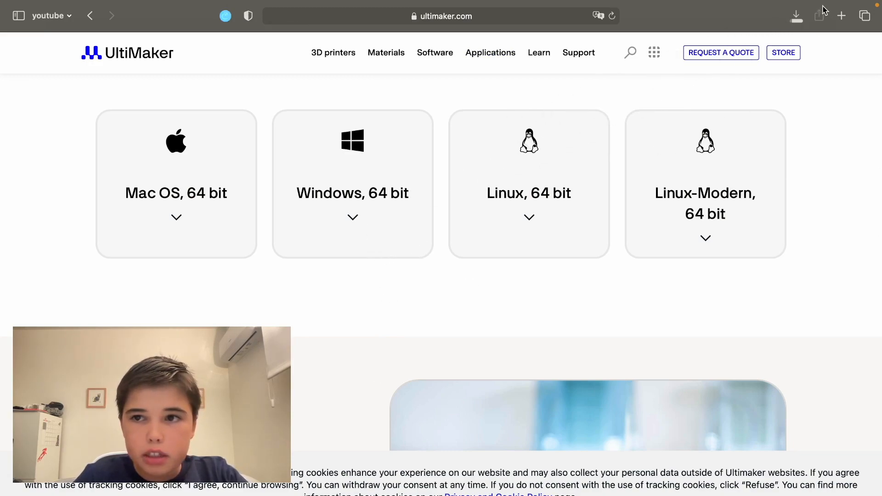
left_click(796, 16)
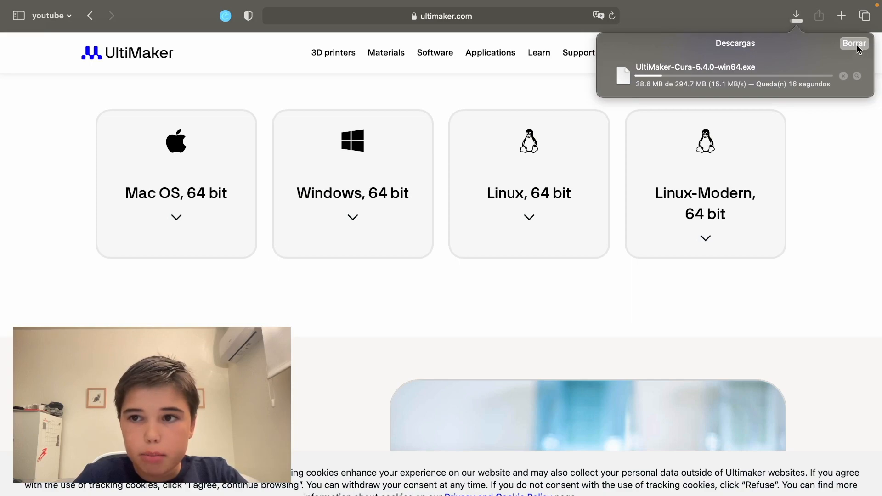
mouse_move(797, 170)
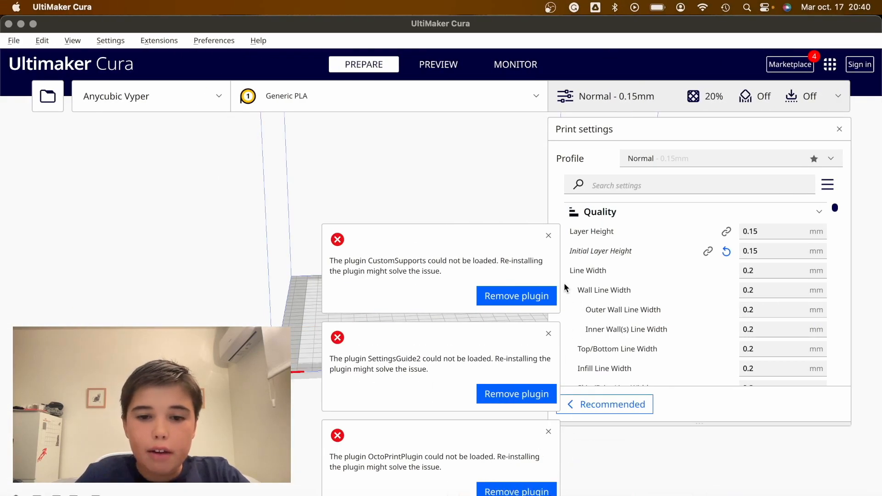
mouse_move(548, 235)
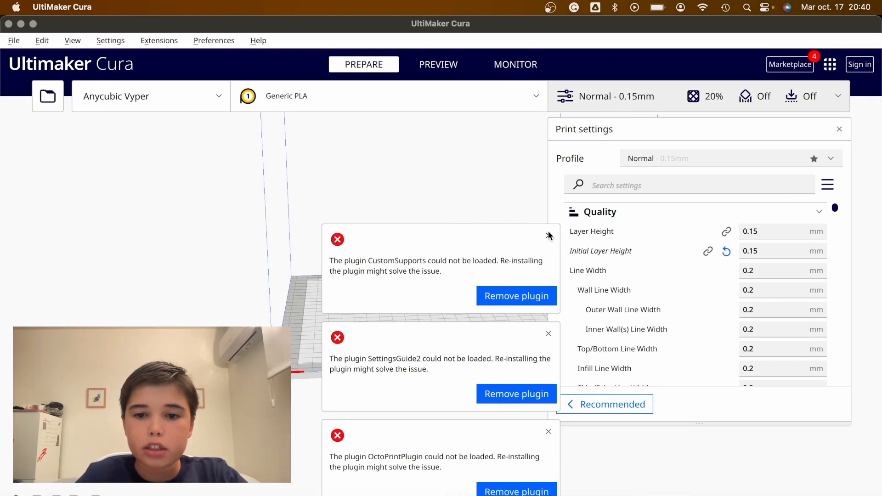
Dismiss the CustomSupports and SettingsGuide2 plugin errors, then switch to the PREVIEW stage
left_click(544, 234)
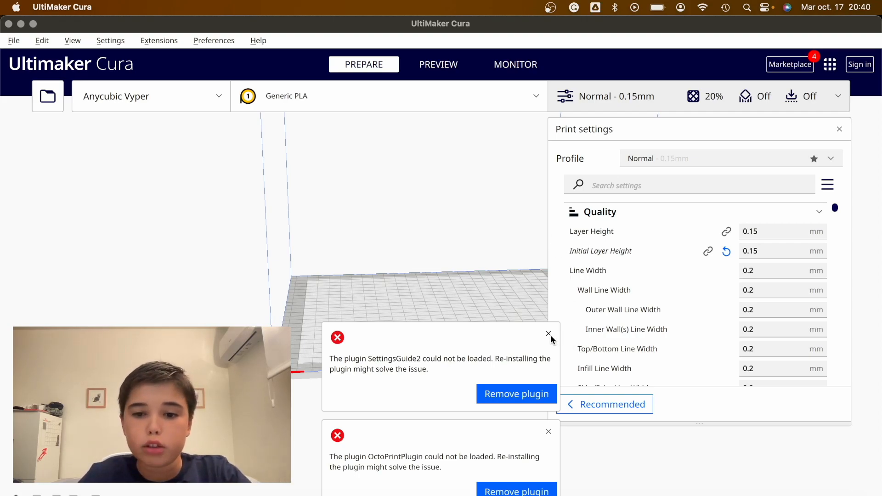
left_click(548, 334)
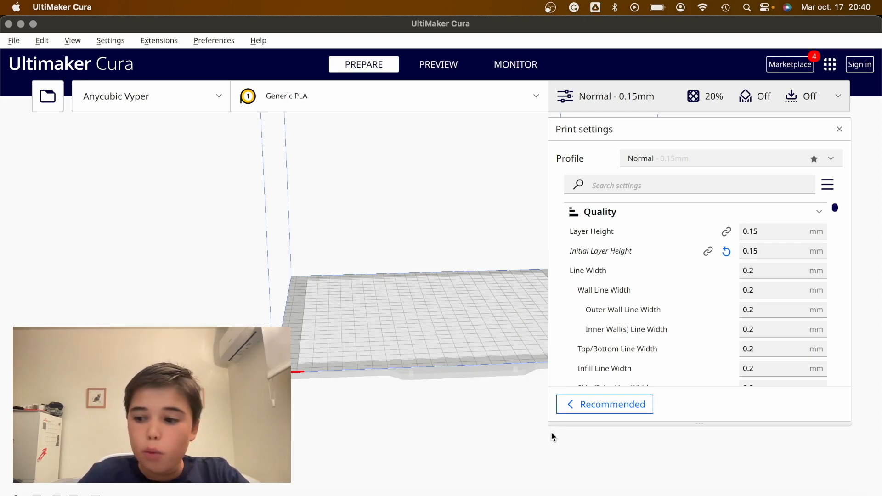
left_click(438, 64)
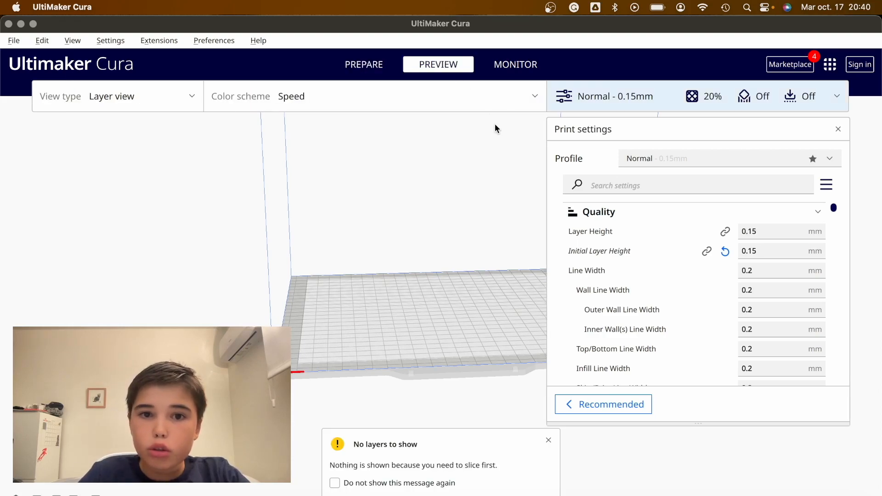
Return to PREPARE and choose Add printer from the printer dropdown
left_click(363, 64)
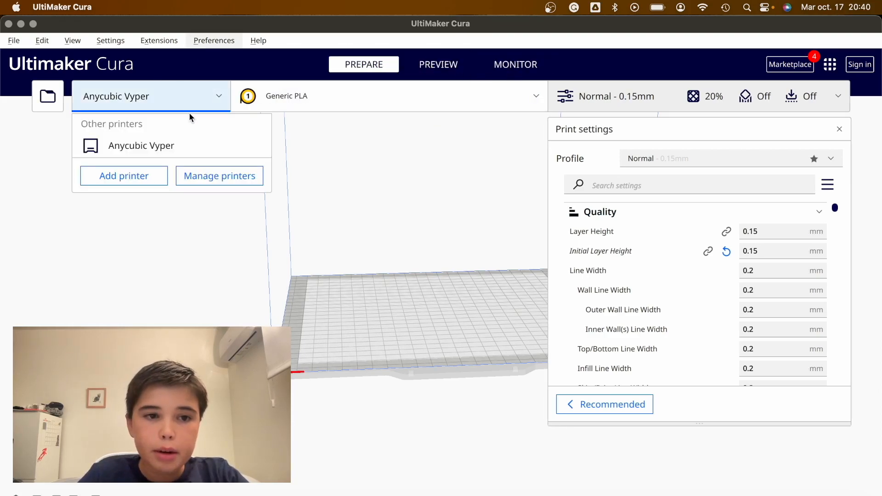
left_click(150, 95)
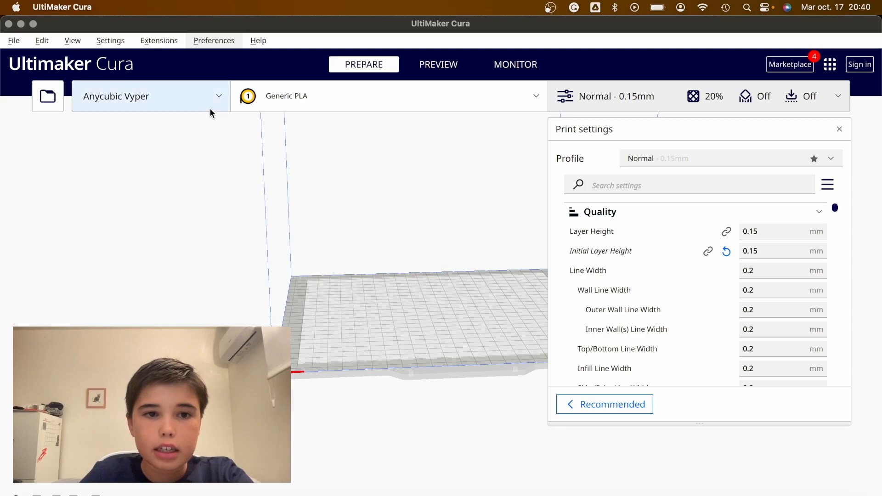
left_click(151, 95)
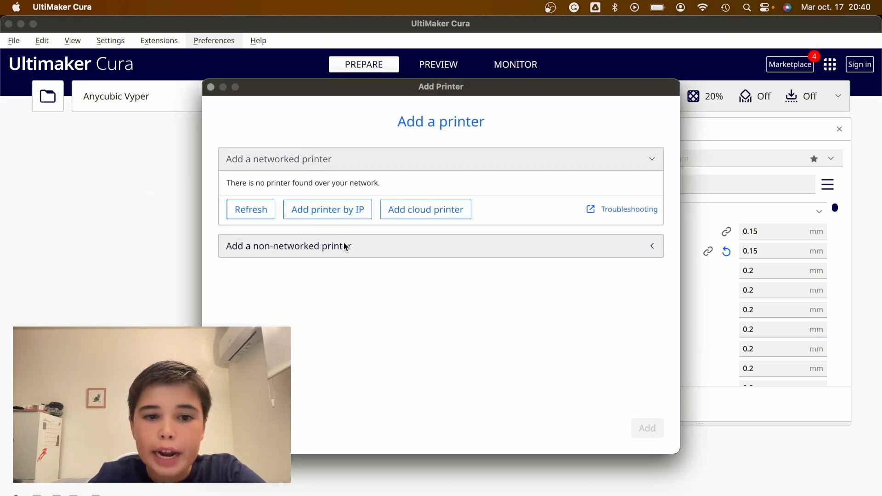
Add the Creality Ender-3 / Ender-3 v2 from the Creality3D non-networked printers
left_click(289, 246)
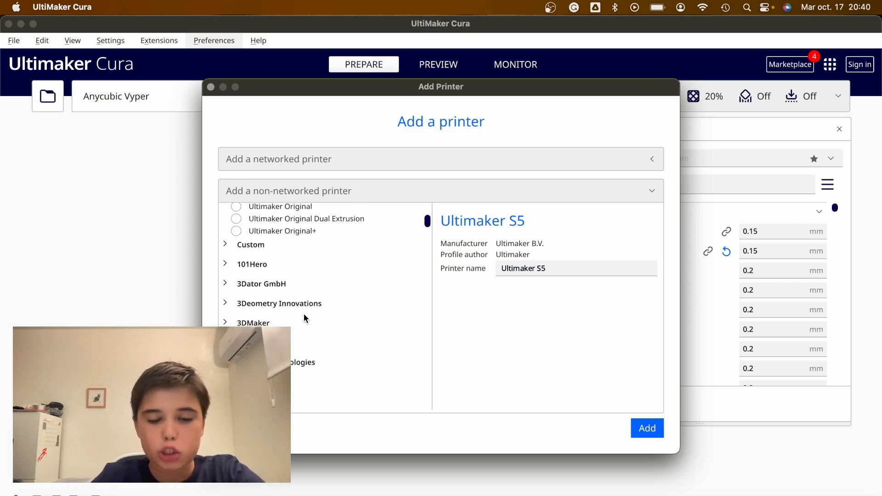
left_click(256, 265)
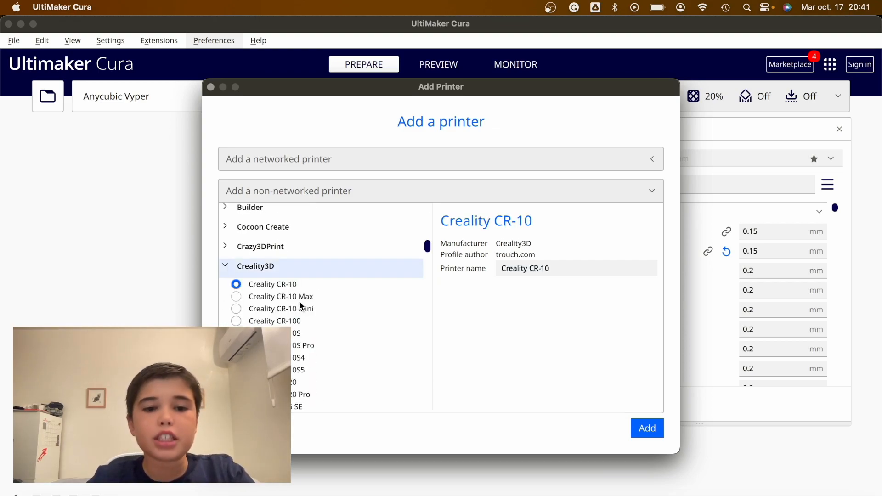
scroll("down", 3)
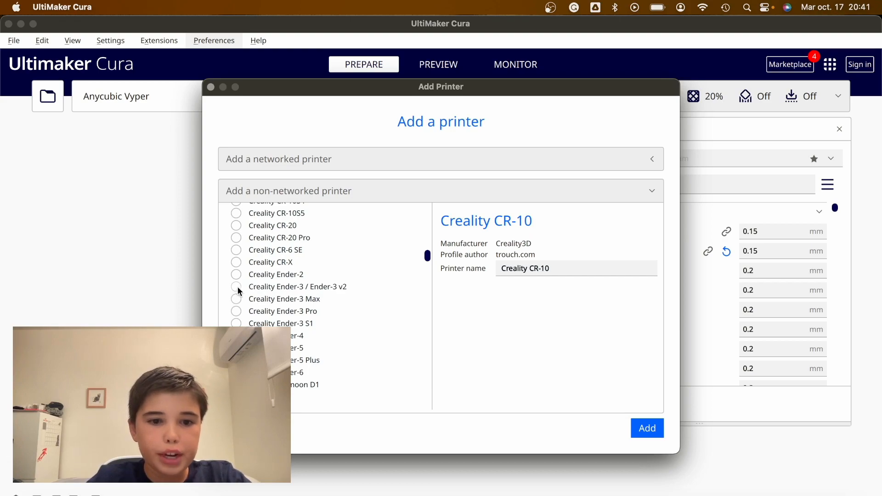
left_click(235, 286)
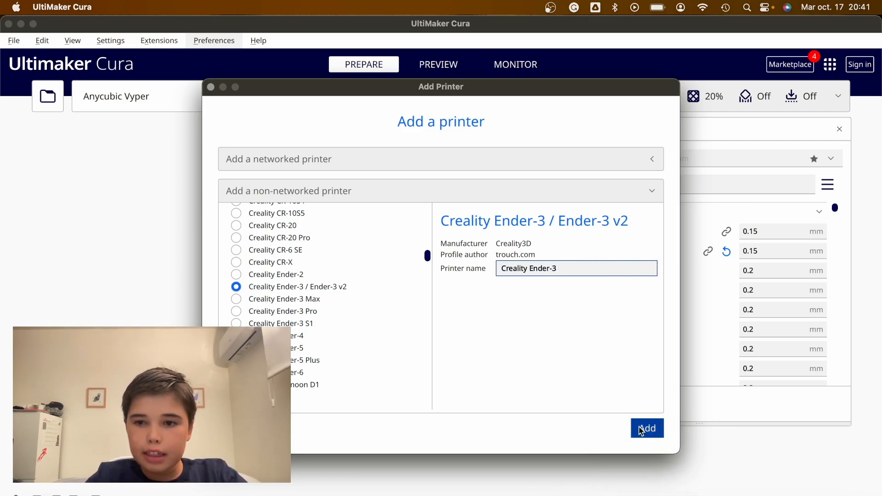
left_click(646, 428)
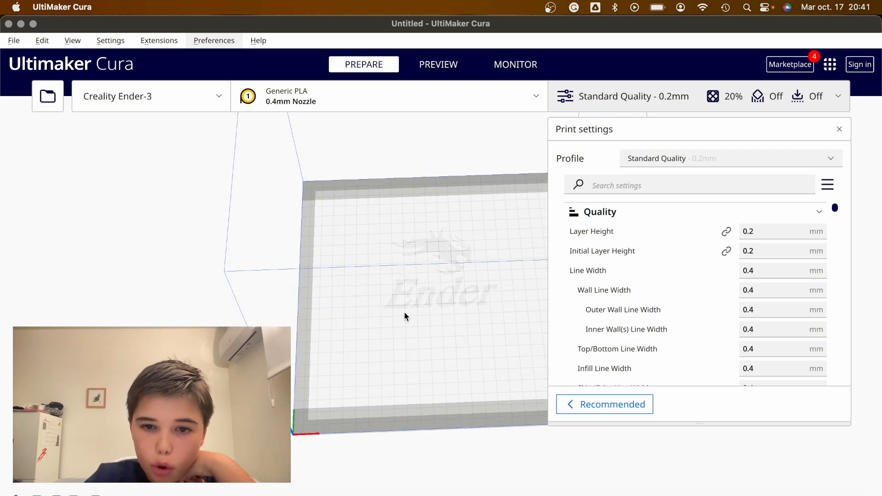
left_click_drag(405, 317, 315, 276)
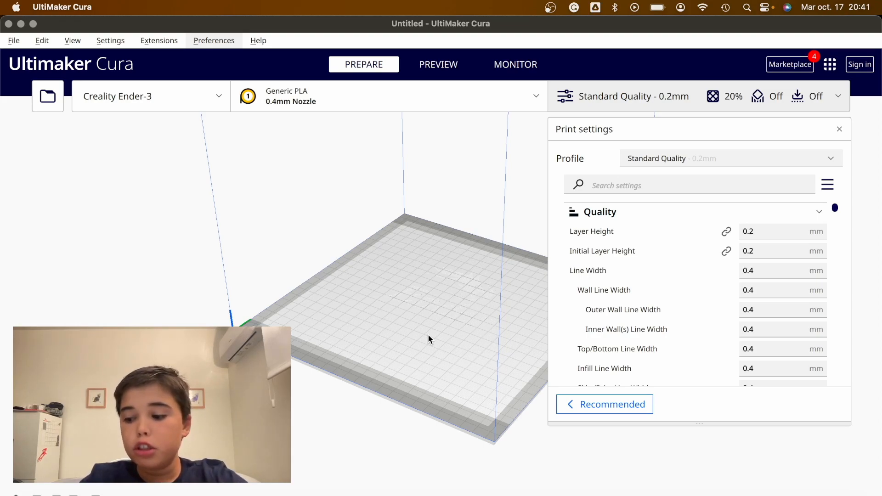
mouse_move(434, 390)
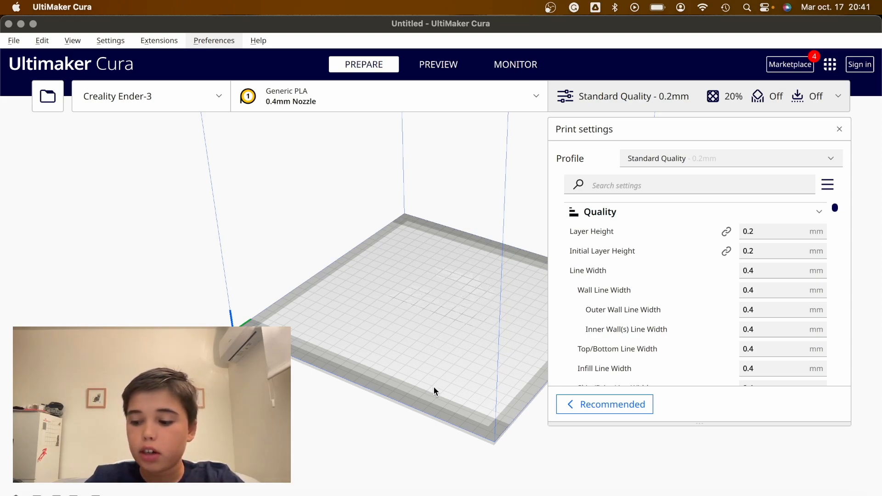
mouse_move(604, 290)
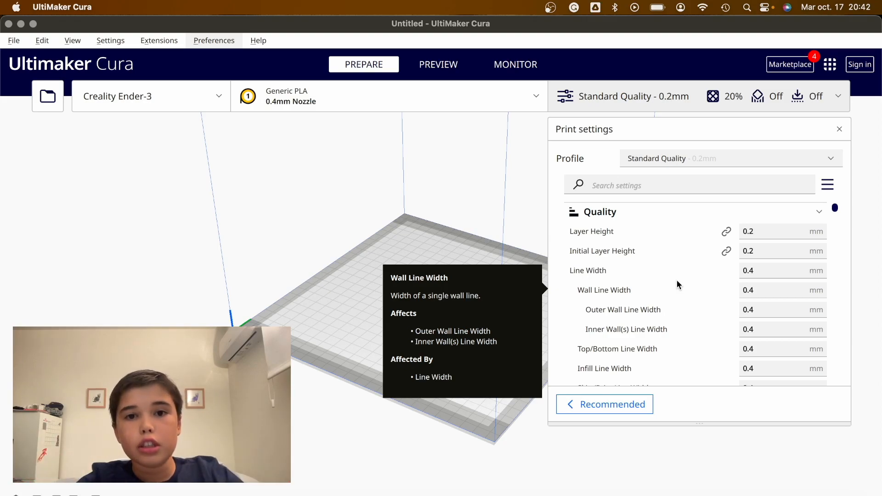
mouse_move(623, 337)
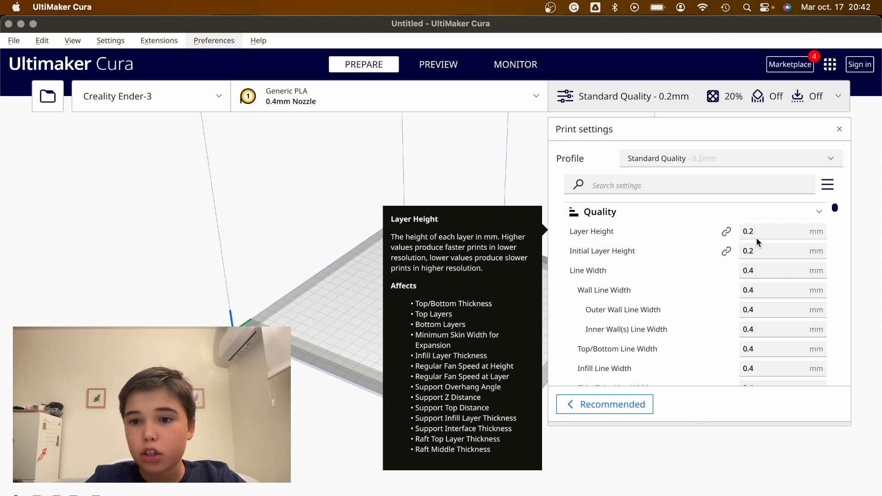
Select the Layer Height field, currently 0.2 mm, for editing
left_click(779, 230)
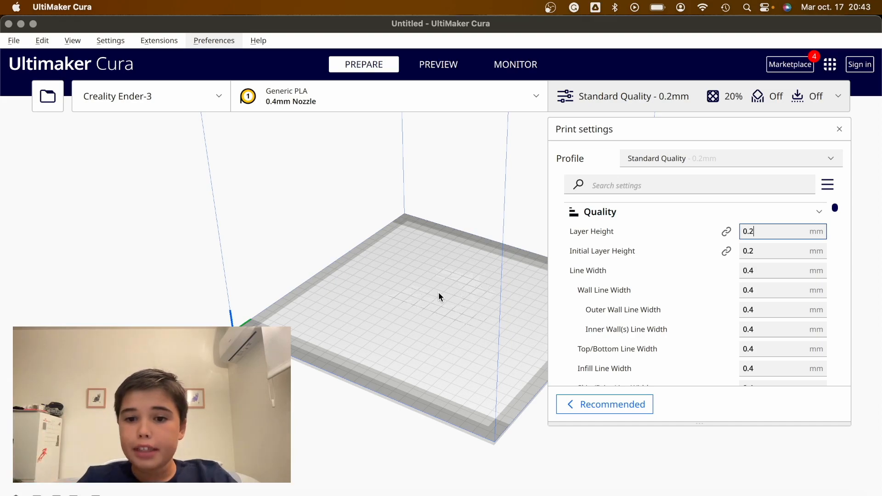
mouse_move(771, 250)
type("0.3")
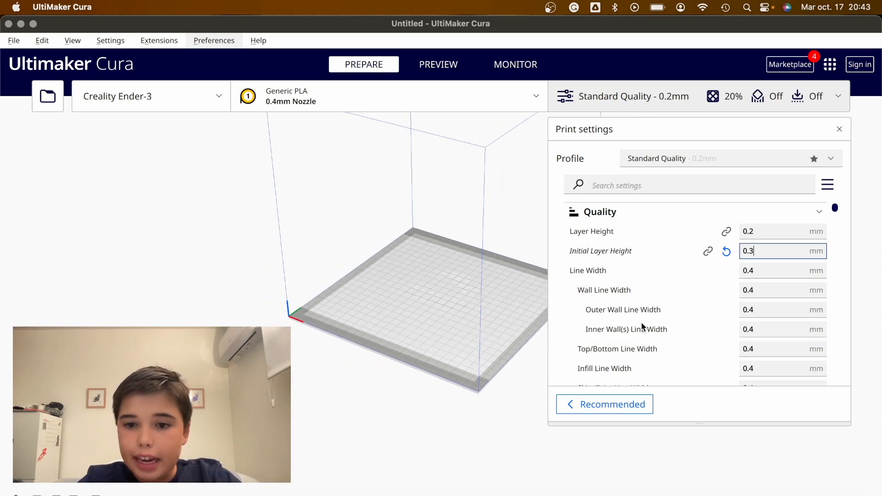
scroll("down", 3)
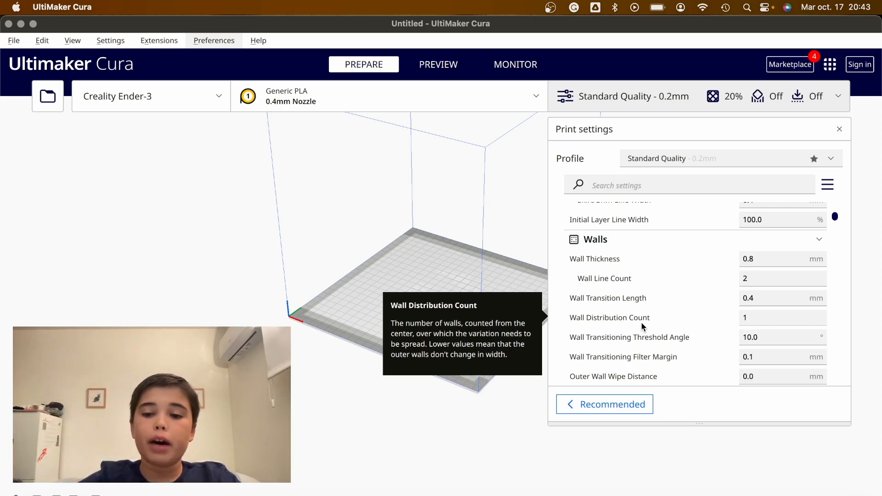
scroll("down", 3)
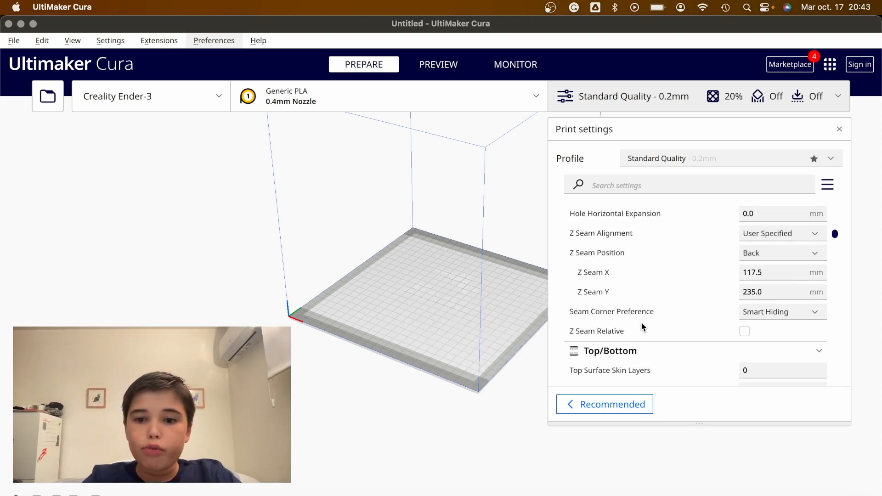
scroll("down", 3)
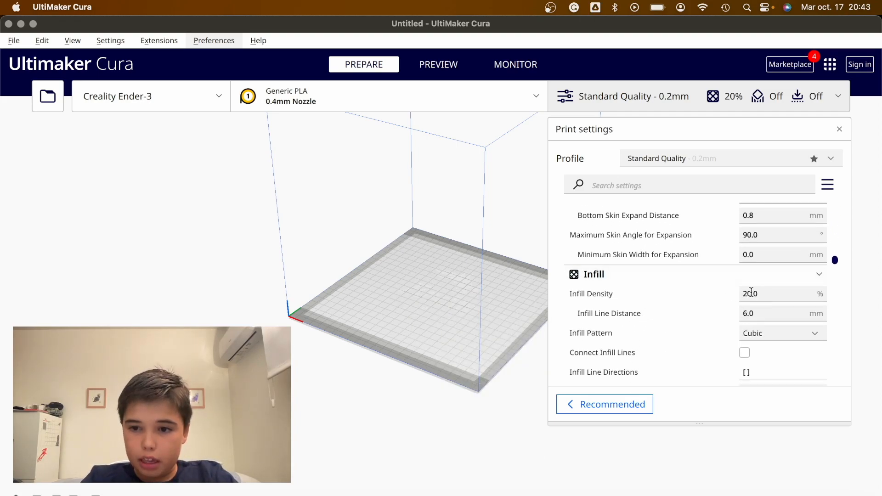
left_click(782, 293)
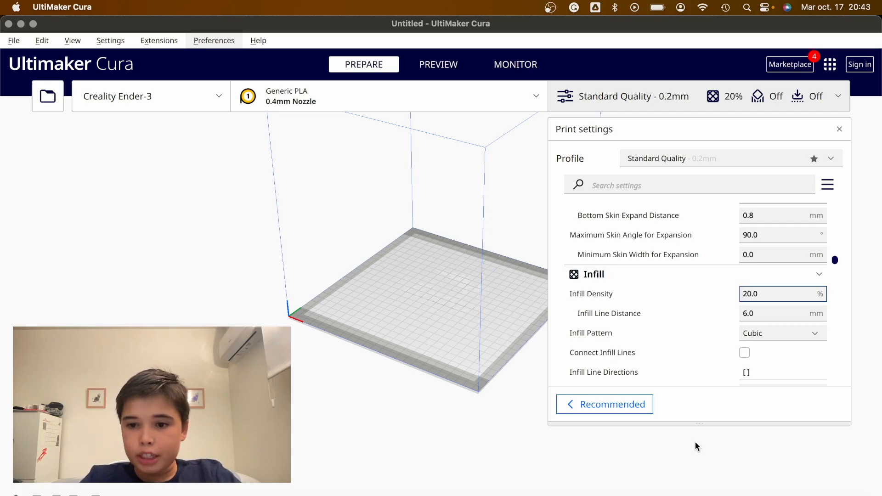
mouse_move(608, 310)
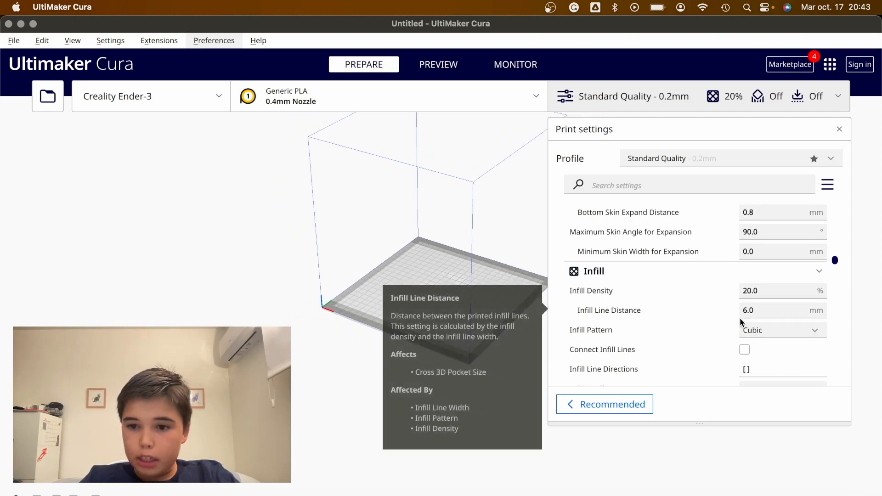
scroll("down", 3)
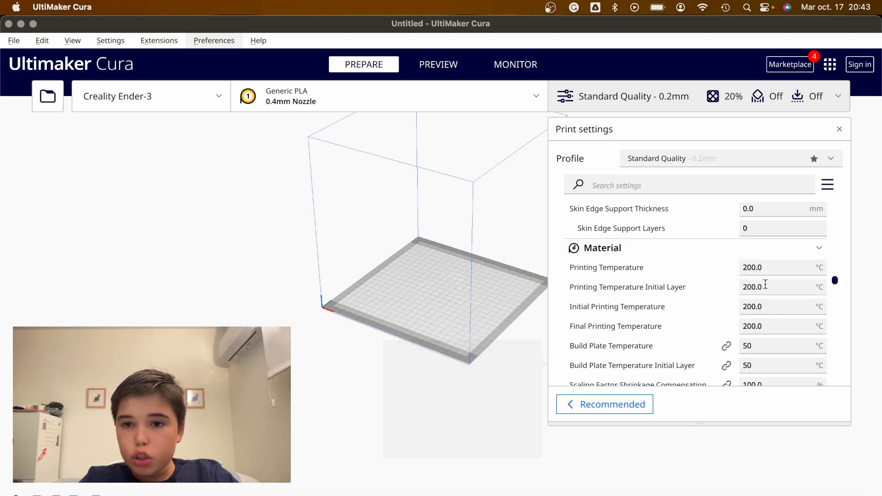
scroll("down", 3)
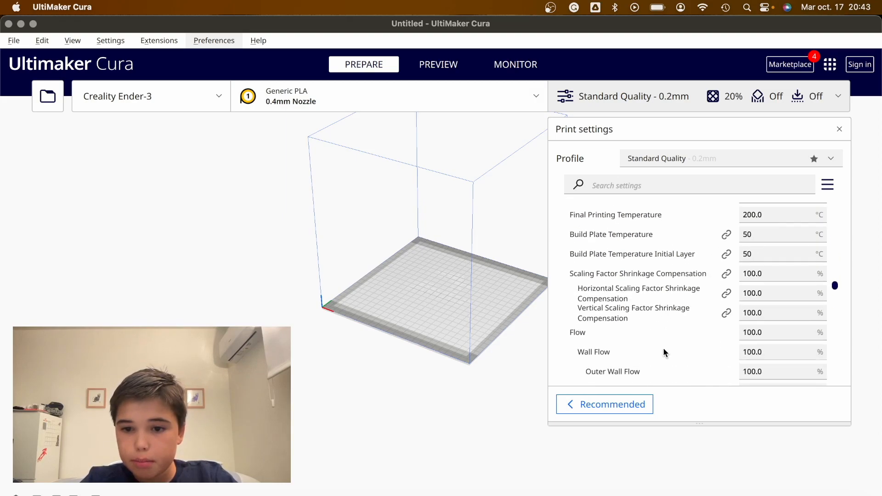
scroll("down", 3)
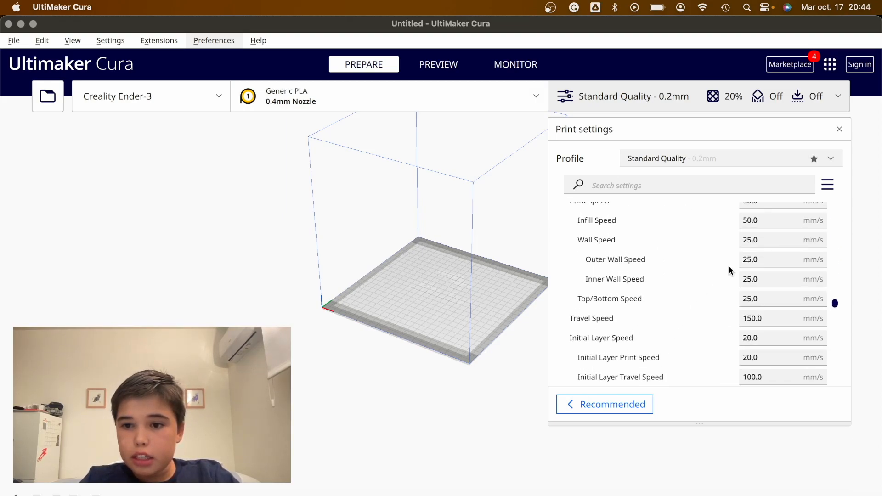
scroll("down", 3)
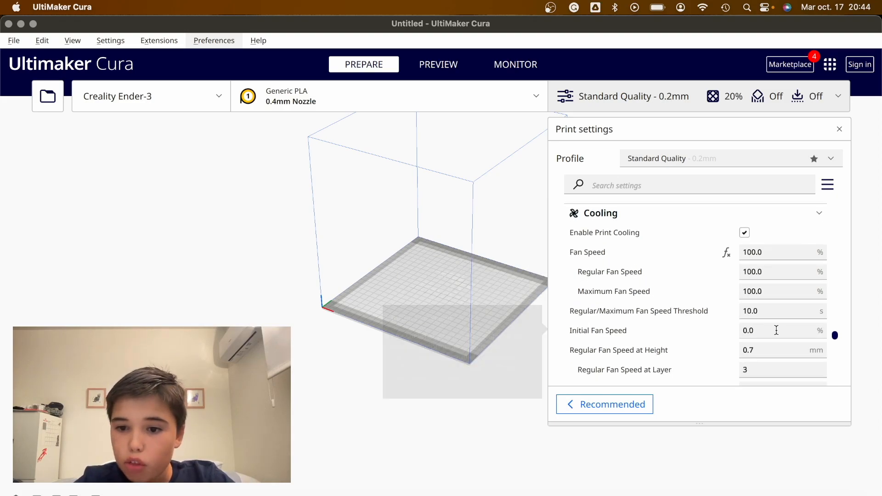
Scroll through Cooling and Experimental settings, selecting Regular Fan Speed at Layer without editing it
scroll("down", 3)
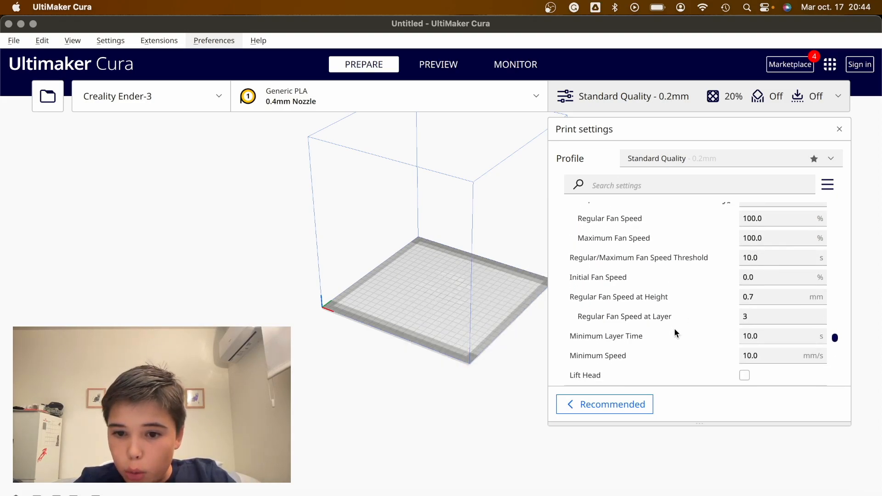
left_click(781, 293)
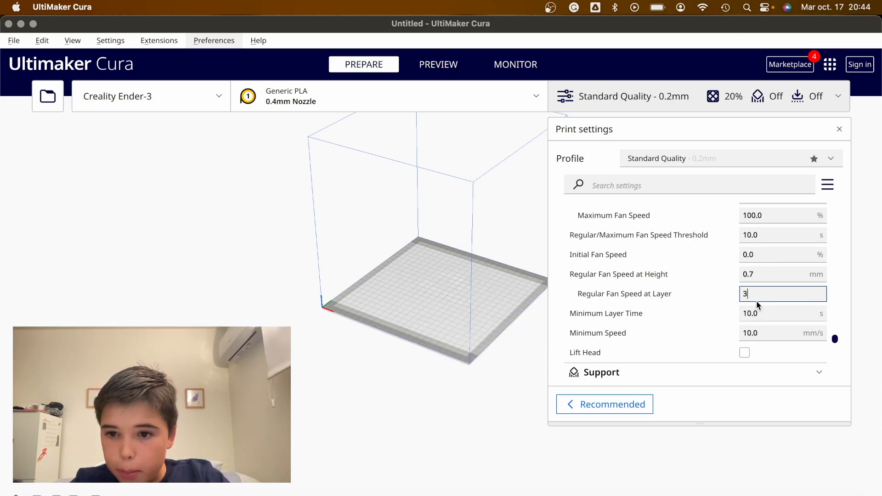
mouse_move(782, 293)
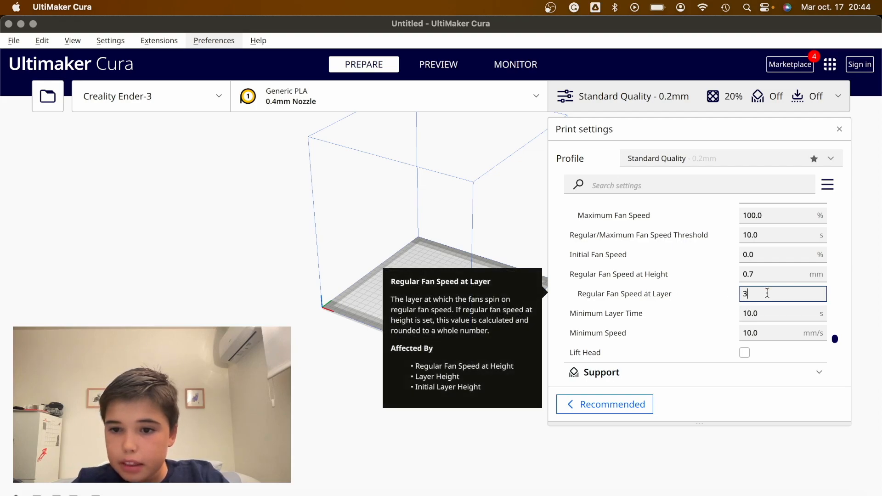
scroll("down", 3)
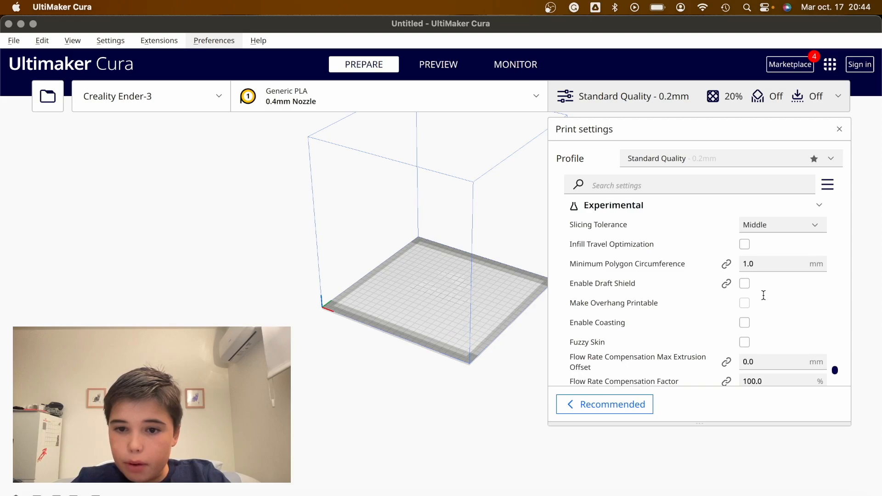
scroll("down", 3)
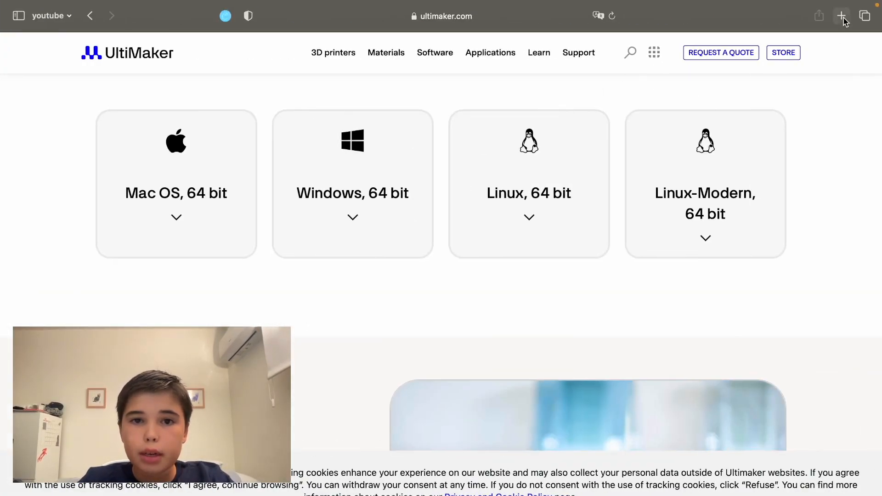
Open Printables in a new tab, sign in, and open the model search
left_click(841, 16)
type("printables")
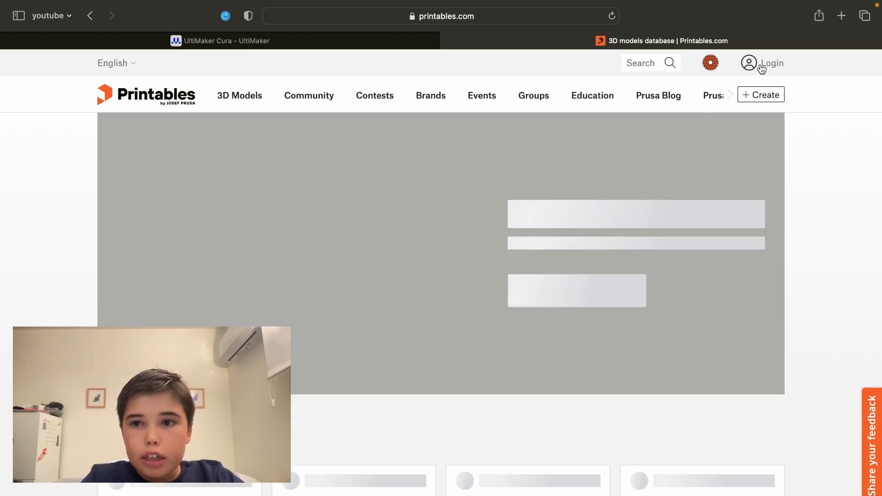
left_click(771, 63)
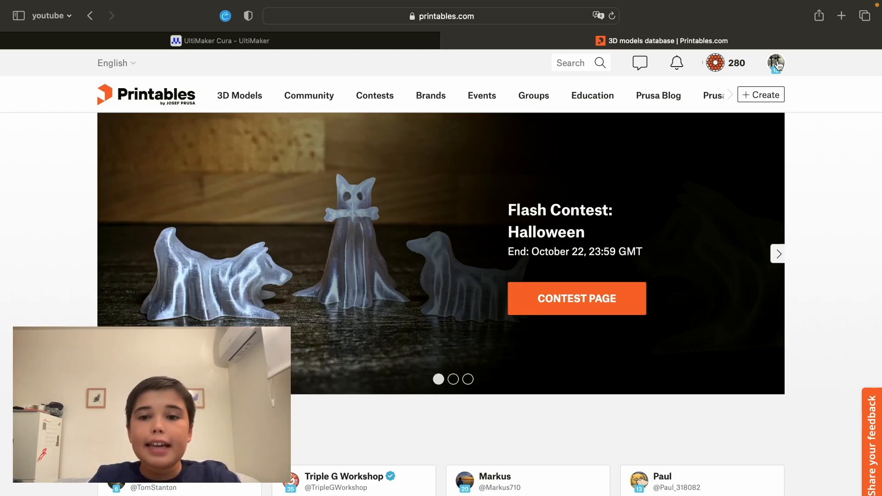
left_click(569, 63)
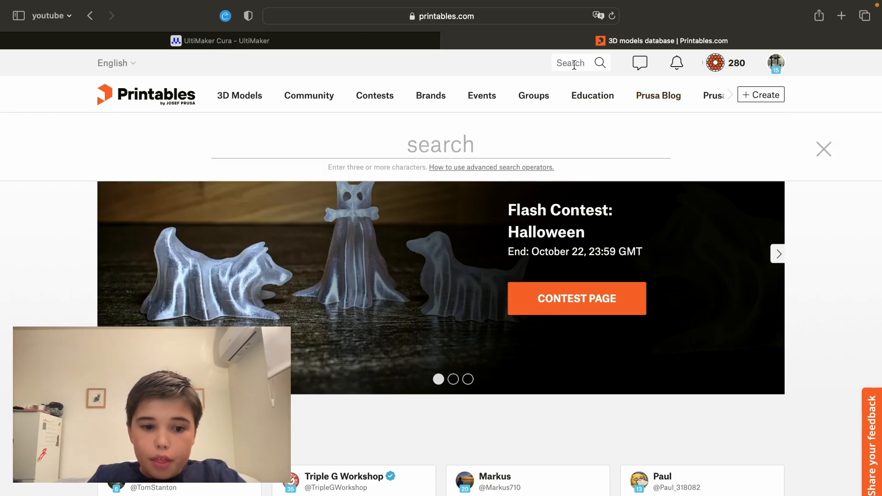
Browse the Printables 3D Models catalogue sorted by recent likes
scroll("down", 3)
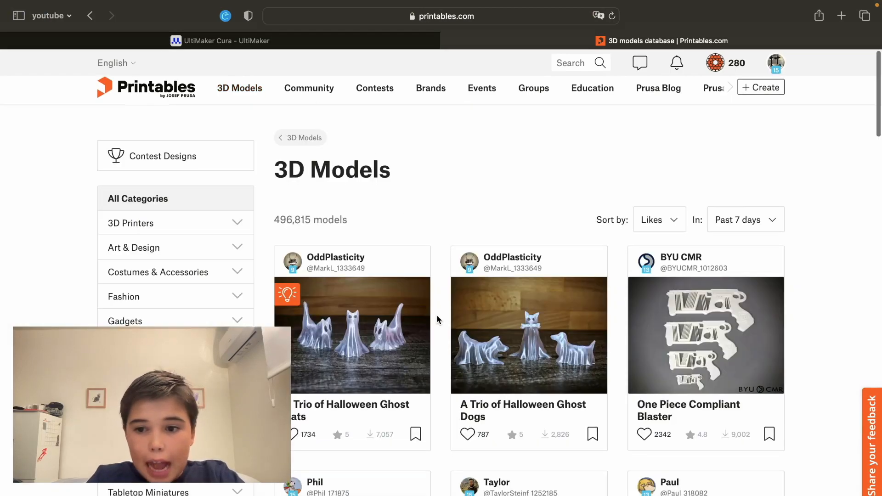
scroll("down", 3)
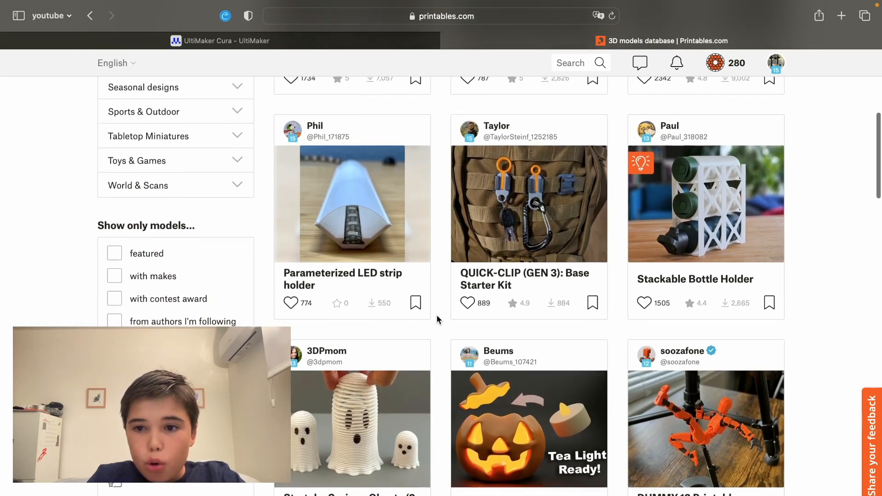
scroll("down", 3)
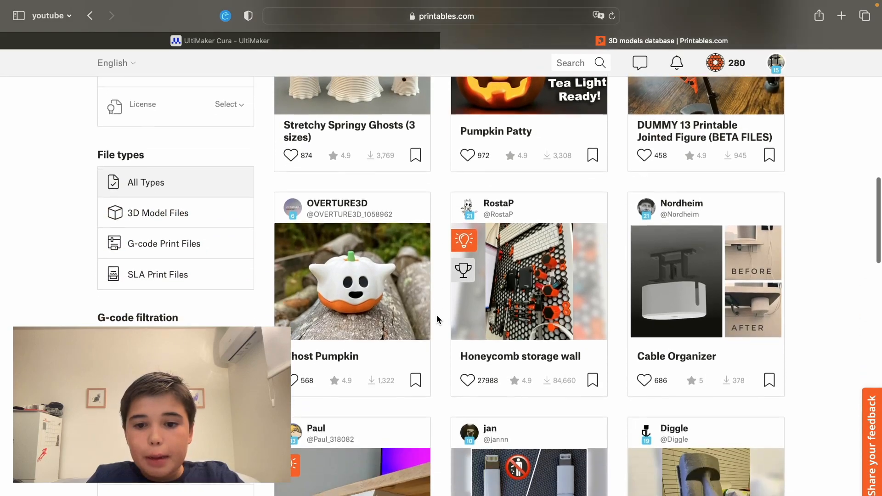
scroll("down", 3)
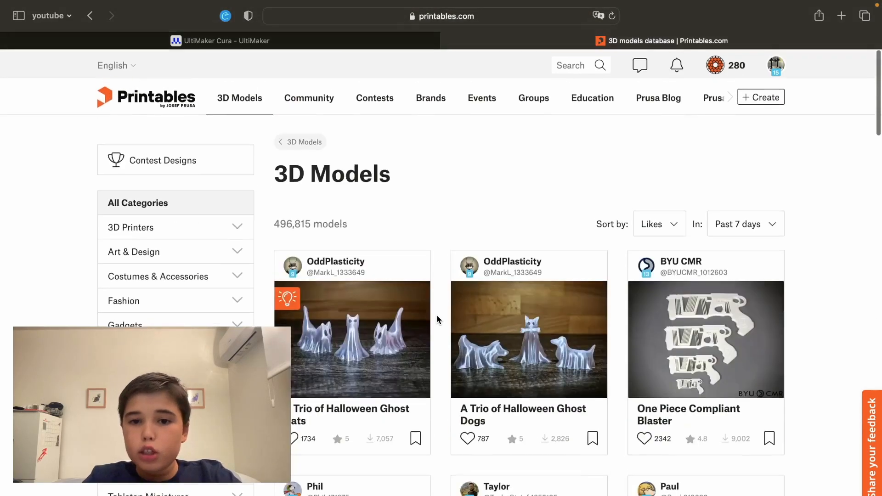
Search Printables for 'benchy' and scroll the results to the 3D BENCHY model
left_click(569, 65)
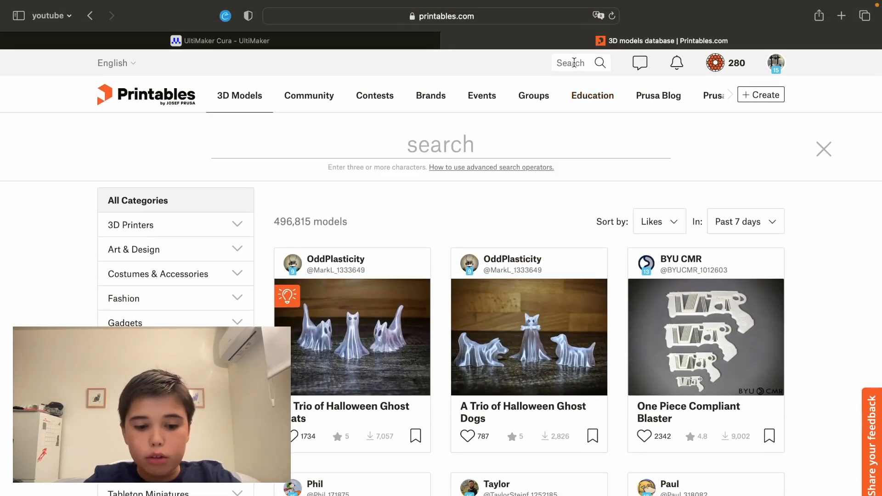
type("benchy")
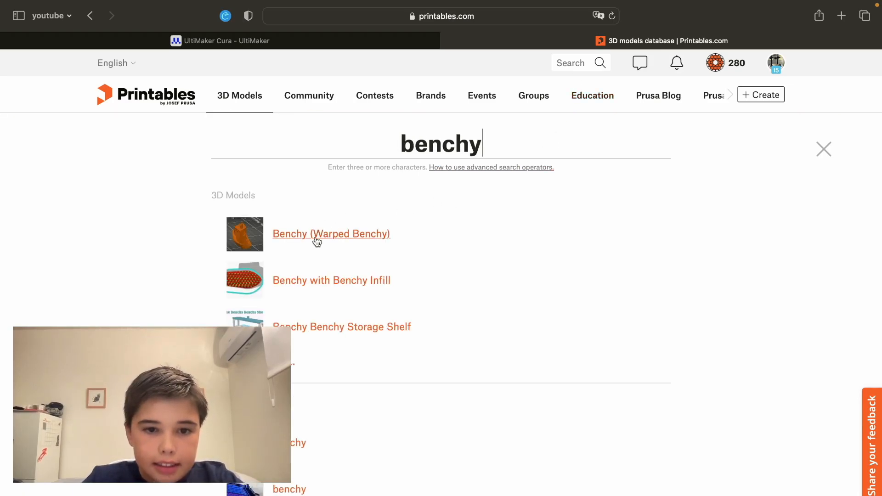
key("Enter")
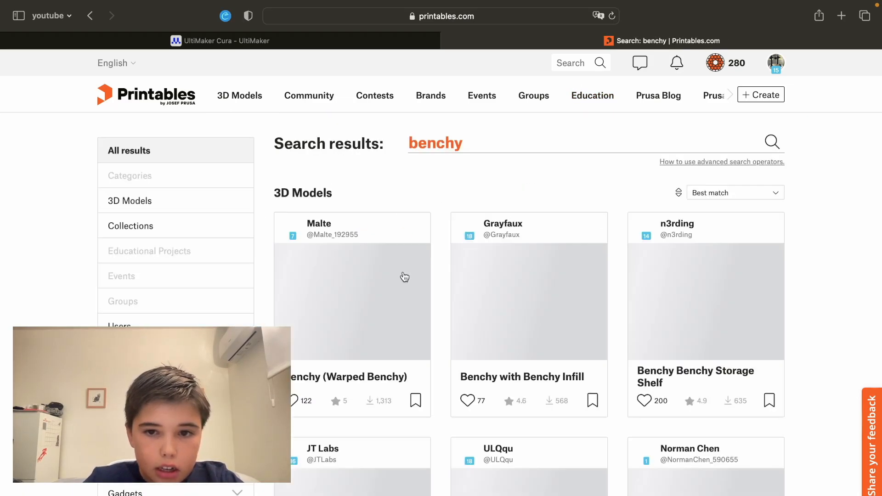
scroll("down", 3)
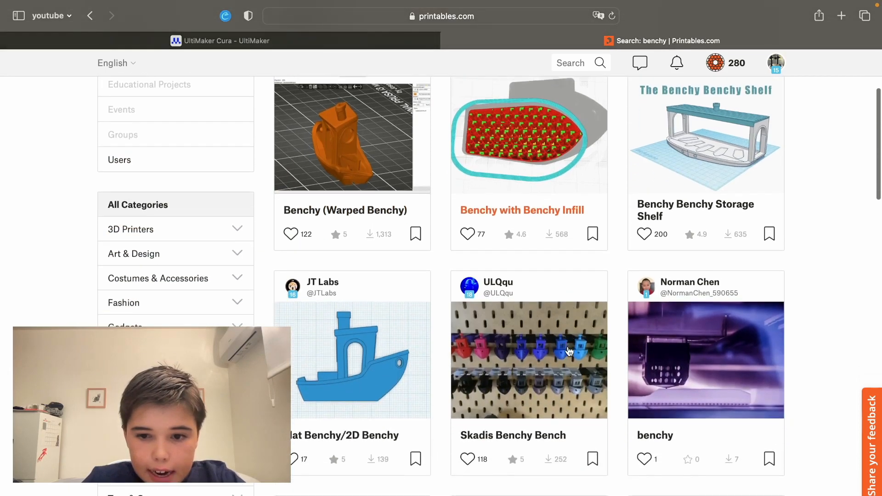
scroll("down", 3)
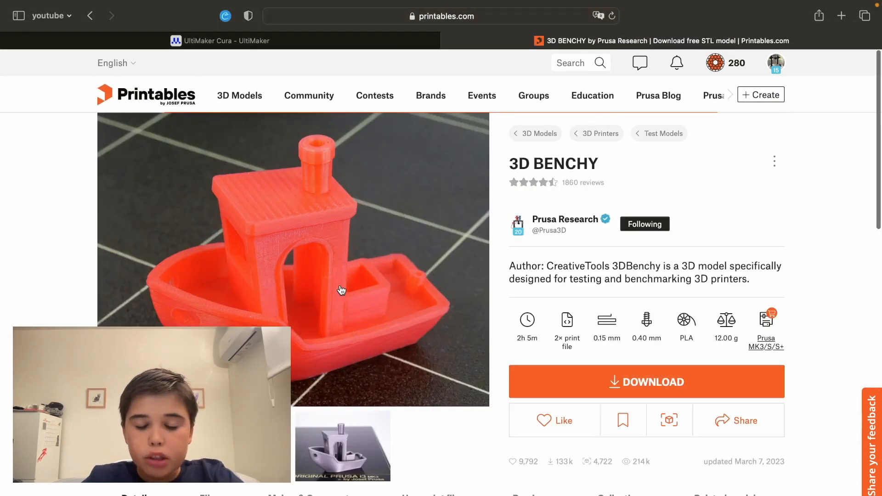
Review the 3D BENCHY files, two G-code prints and 3dbenchy.stl, then return to Cura
scroll("down", 3)
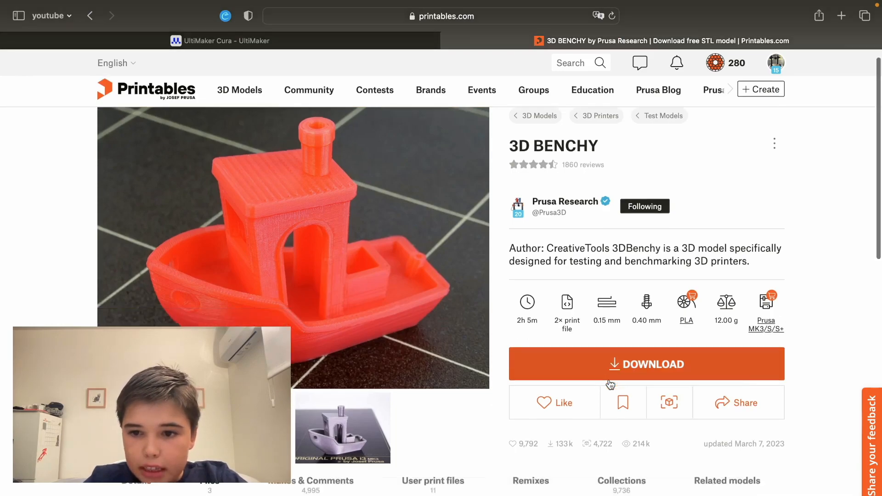
scroll("down", 3)
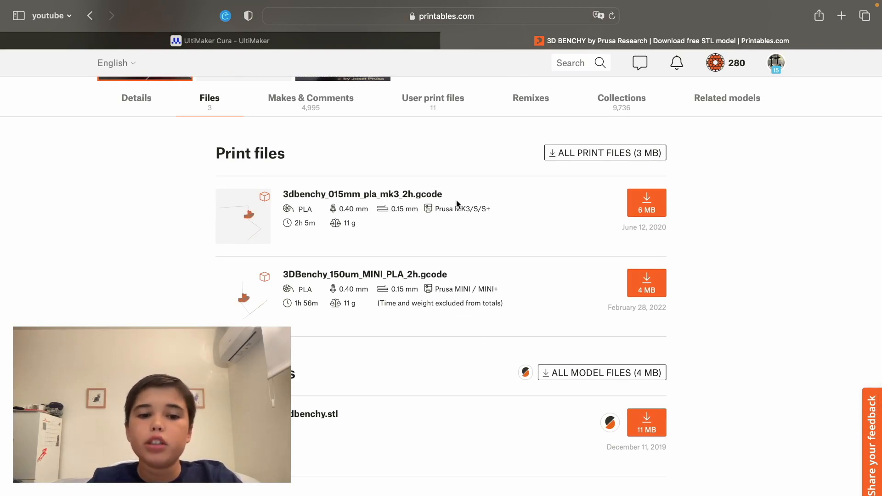
mouse_move(446, 364)
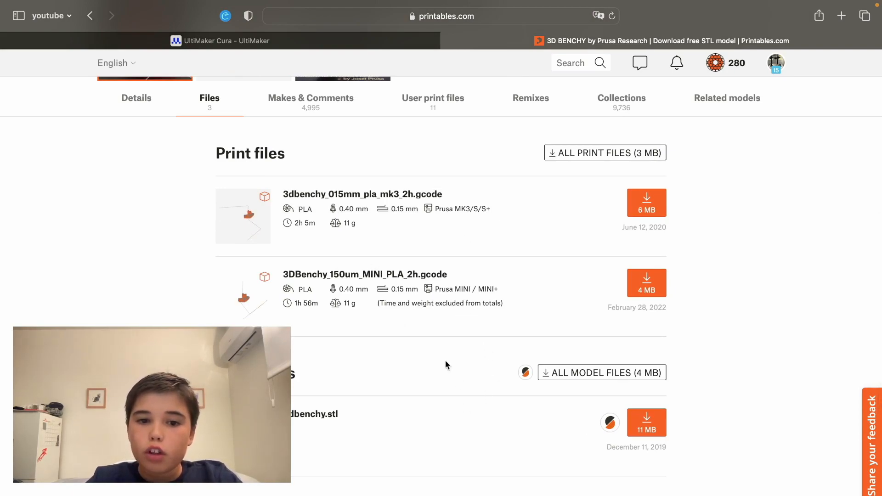
left_click(646, 422)
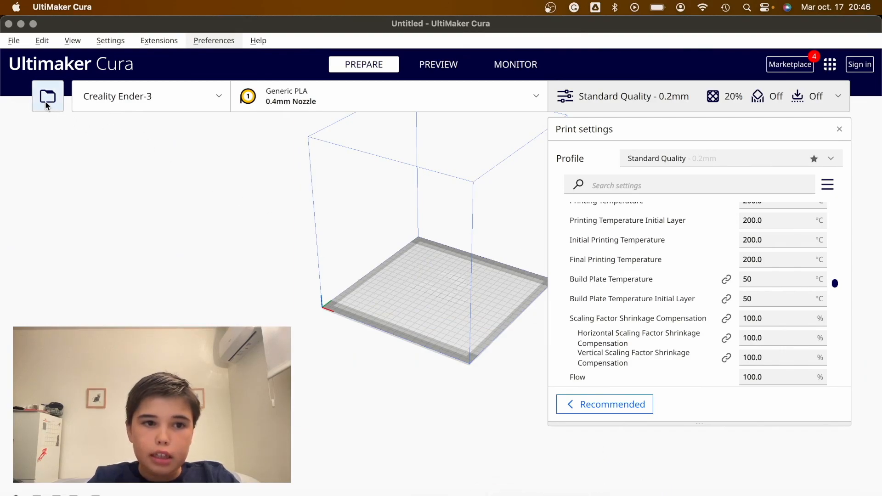
Open 3dbenchy.stl from the home Downloads folder onto the Ender-3 build plate
left_click(47, 96)
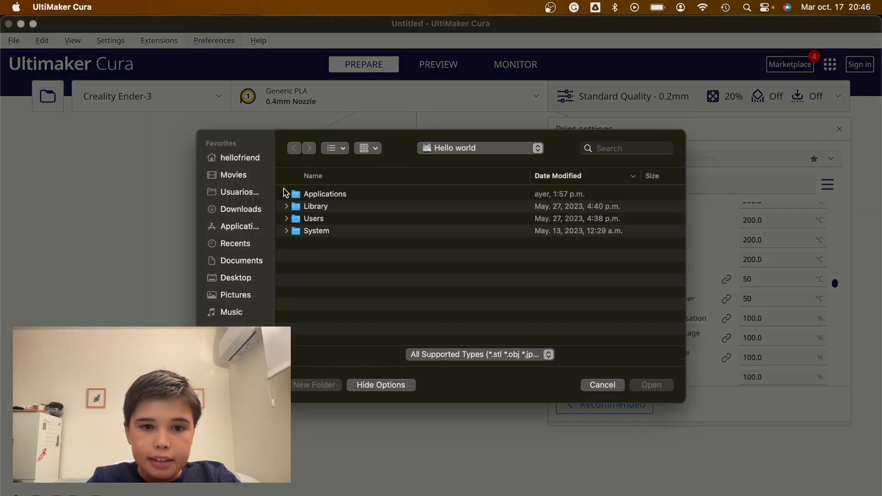
left_click(241, 158)
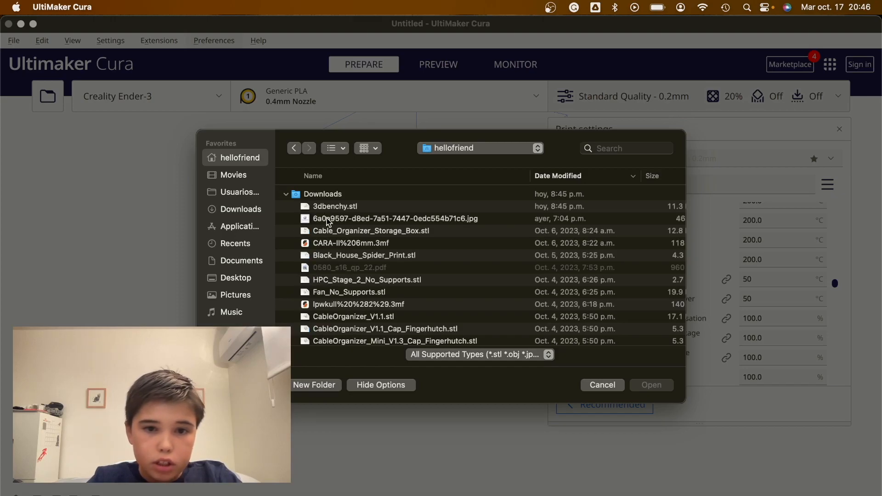
double_click(336, 205)
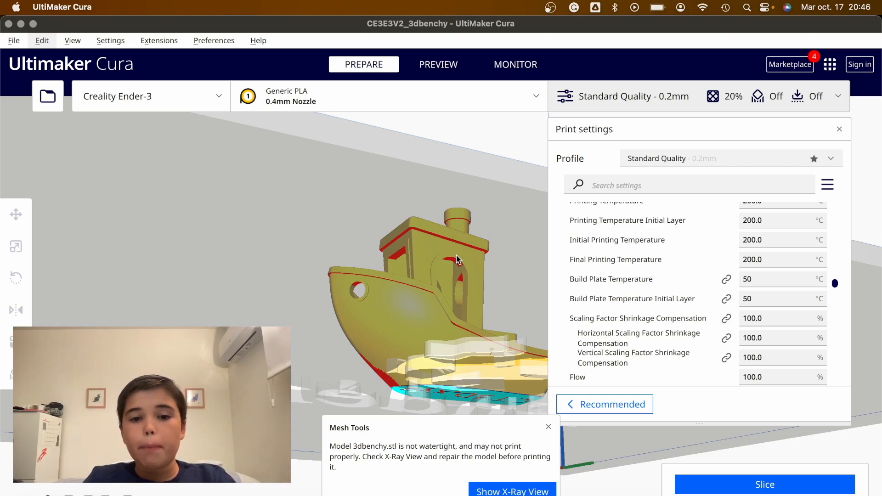
Dismiss the not-watertight warning, zoom out to the whole boat, and slice the Benchy
left_click(547, 426)
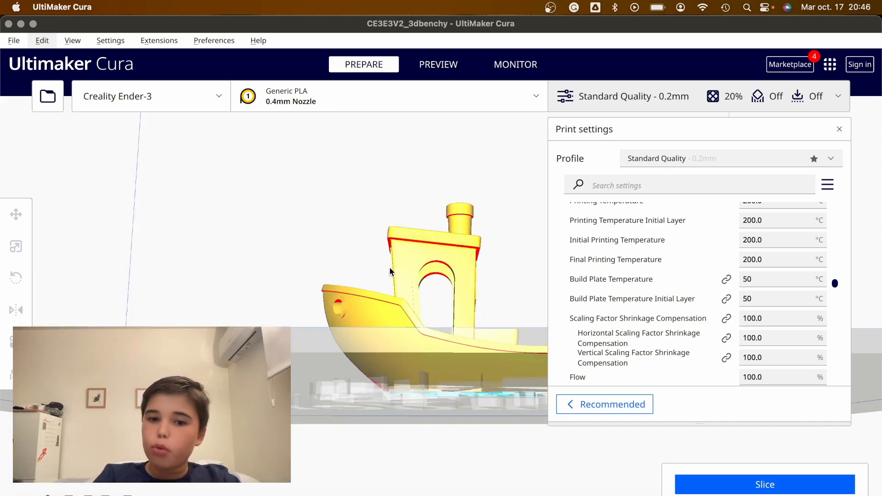
left_click_drag(393, 270, 507, 312)
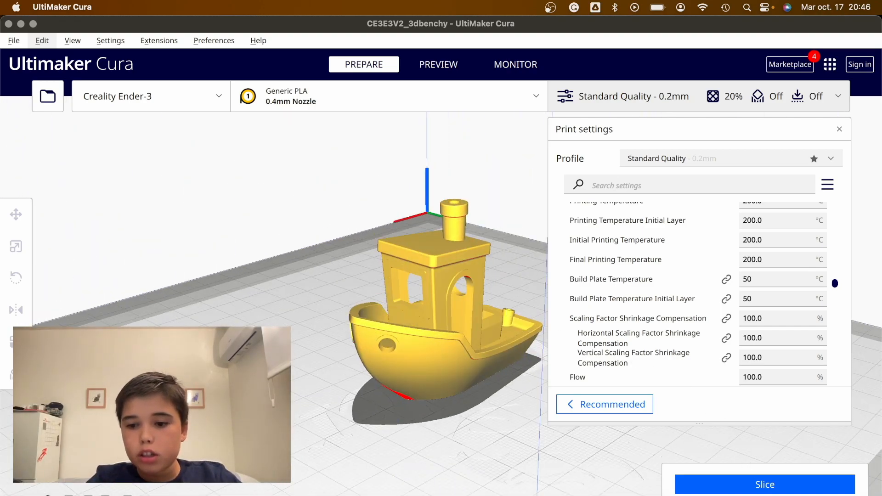
left_click(763, 484)
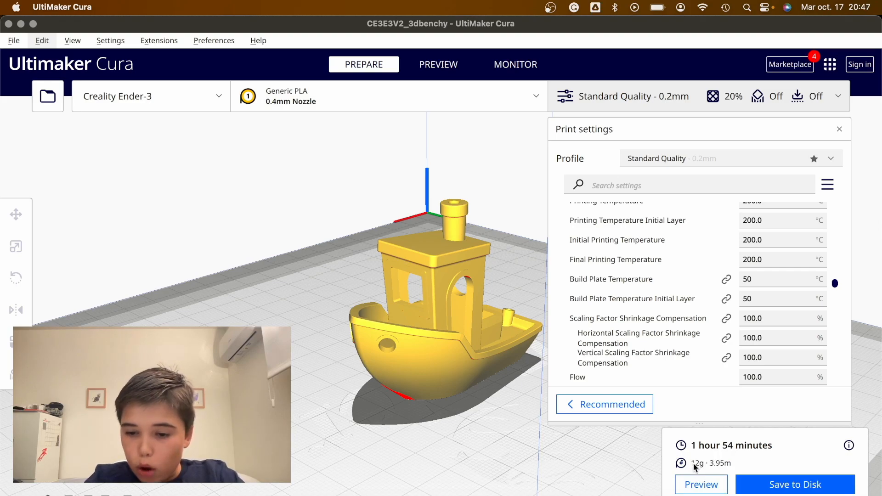
mouse_move(848, 445)
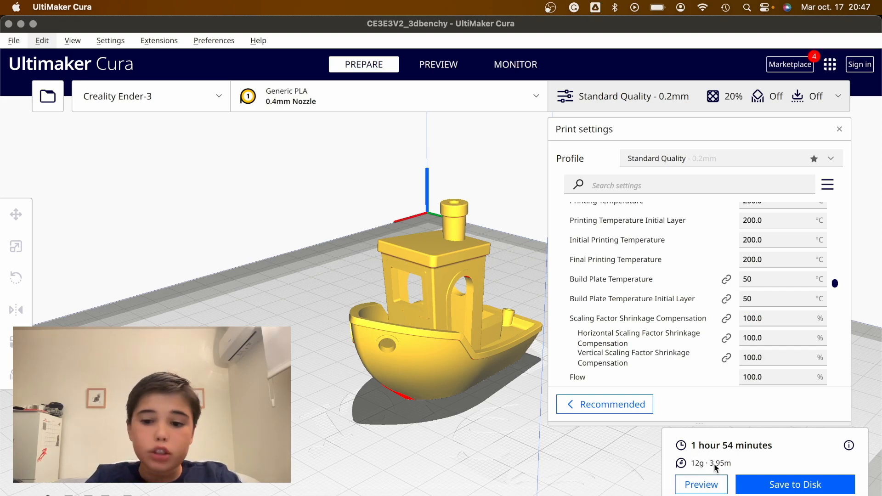
Open the Preview of the sliced Benchy after its 1 h 54 min, 12 g estimate
left_click(438, 64)
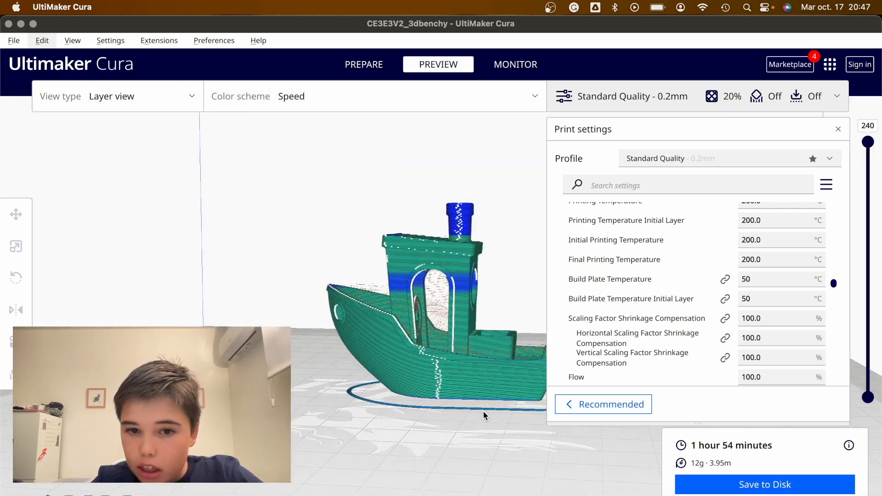
Drag the layer slider down to layer 23, then up through 53 and 97 to 130
left_click_drag(867, 143, 868, 148)
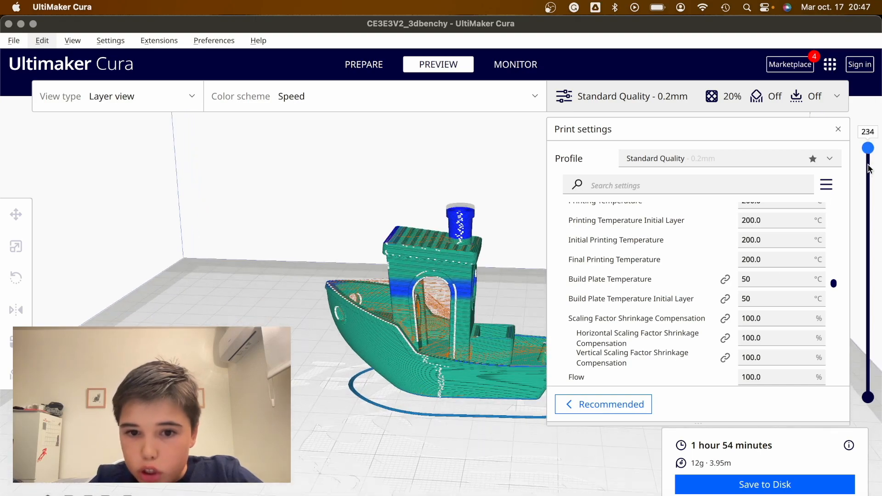
left_click_drag(867, 147, 868, 224)
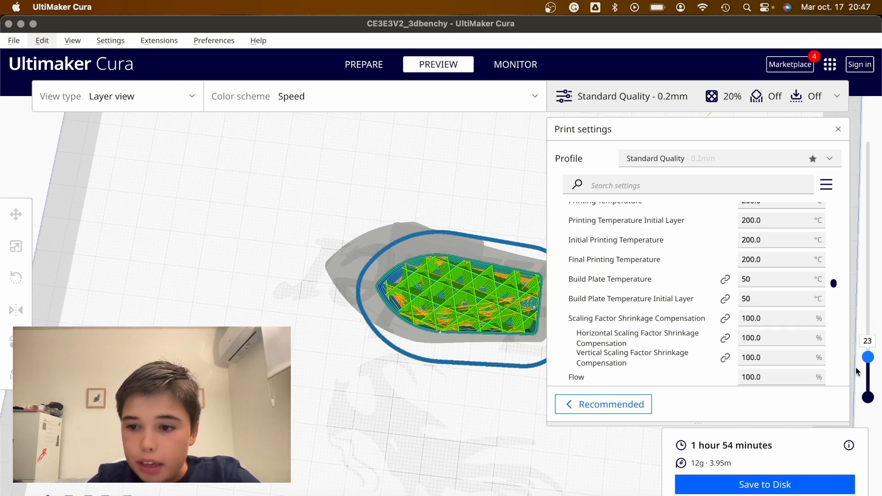
left_click_drag(867, 358, 867, 327)
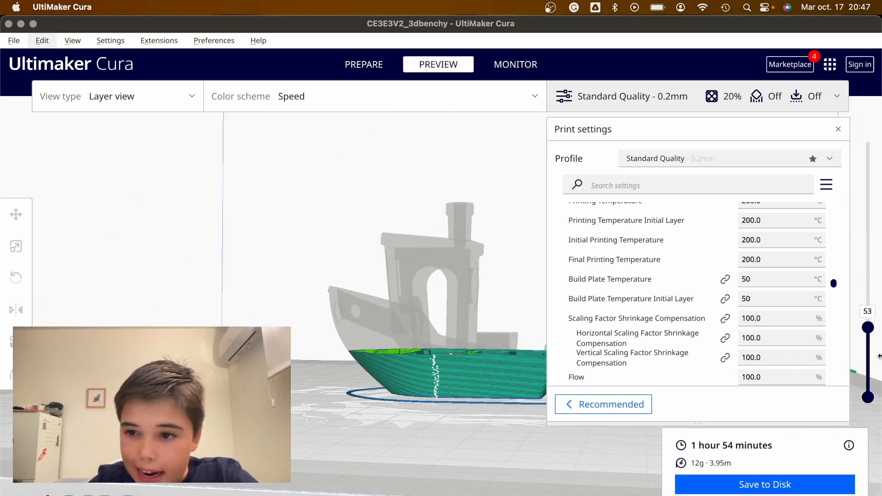
left_click_drag(868, 326, 868, 284)
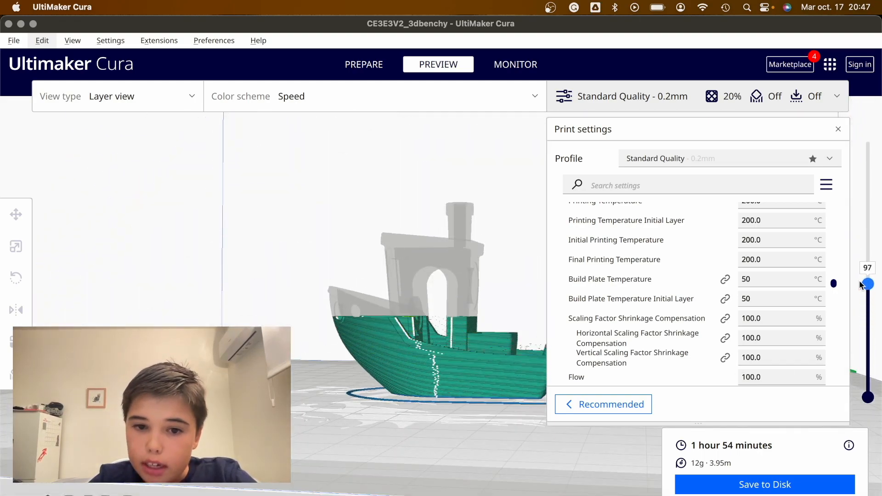
left_click_drag(868, 283, 868, 250)
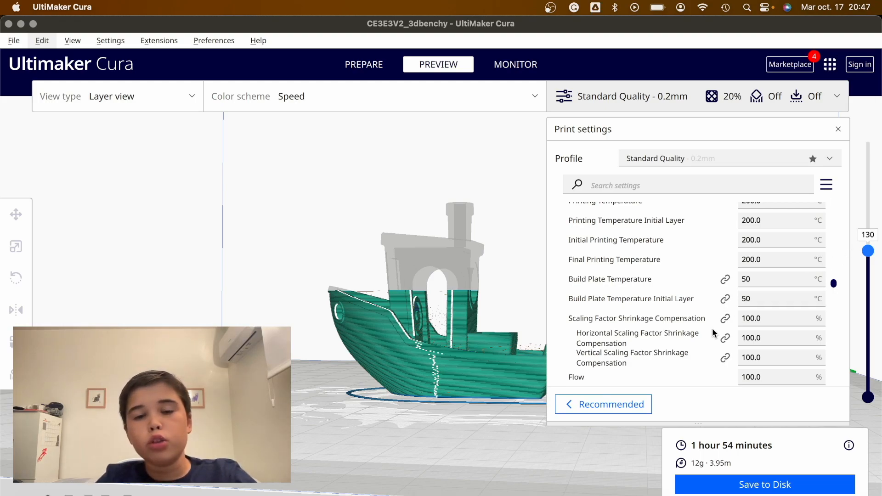